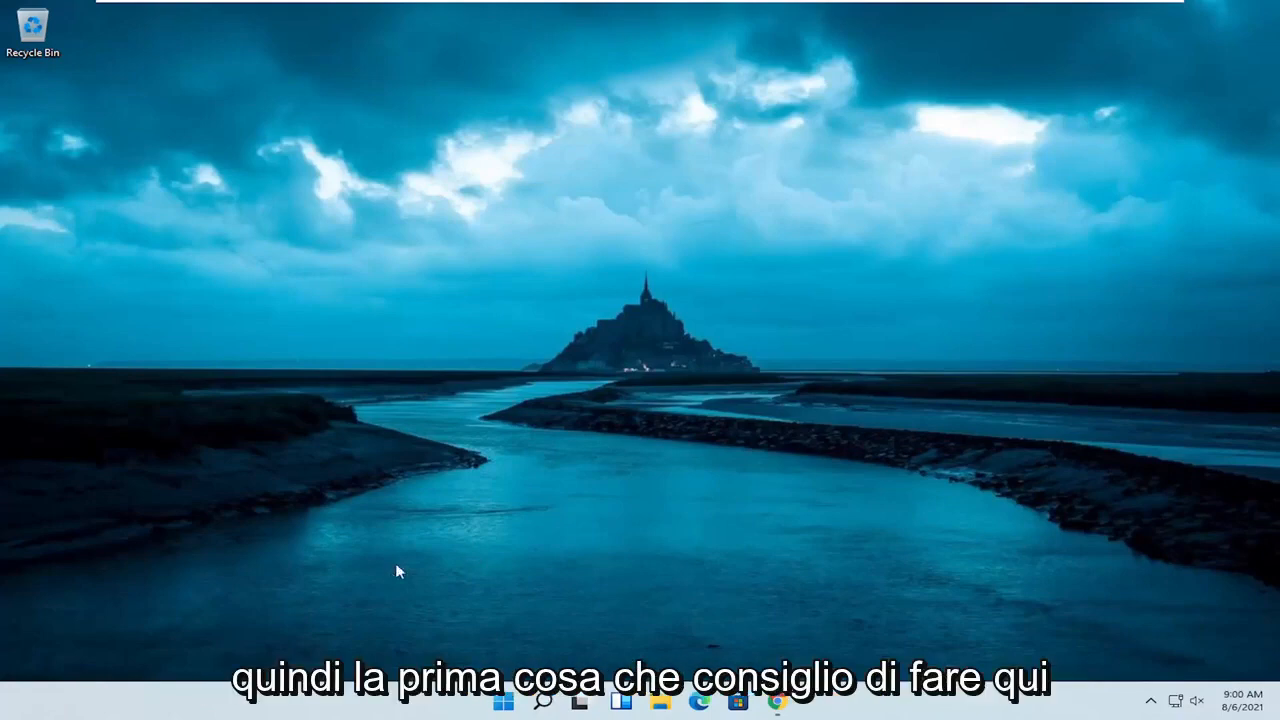
Search the Start menu for 'msconfig' to find System Configuration
{"action": "left_click", "coordinate": [544, 703]}
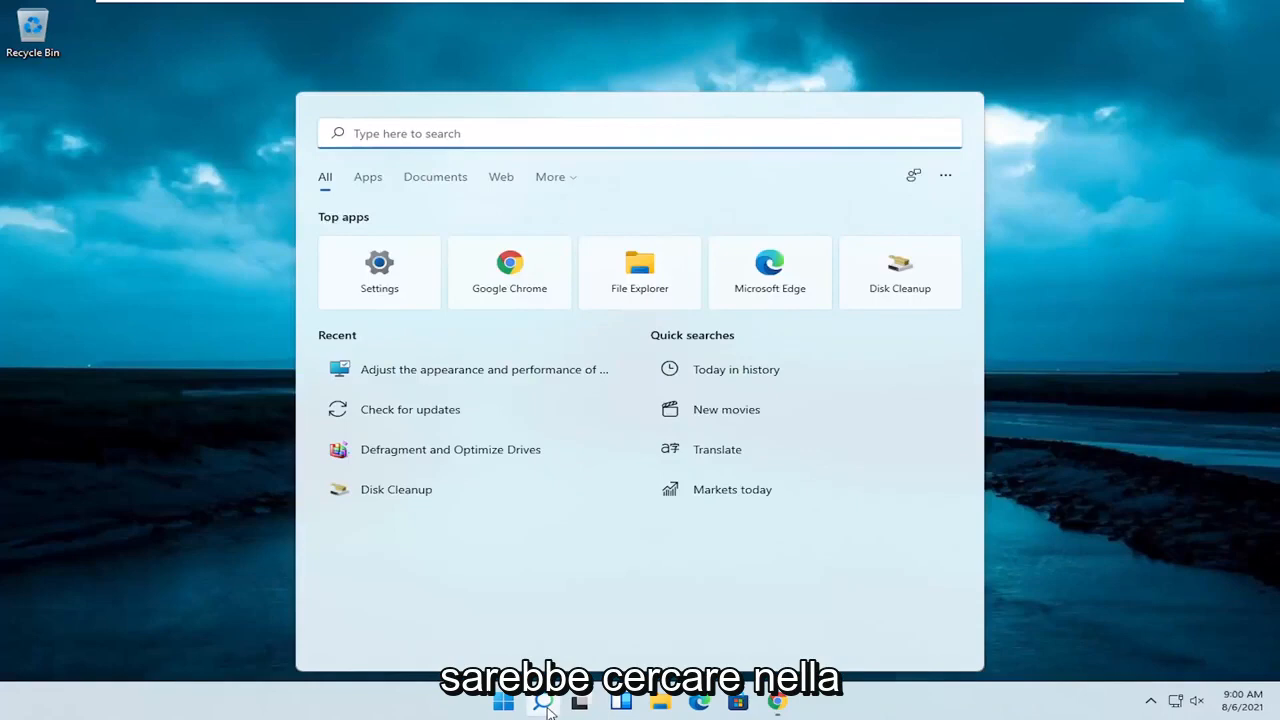
{"action": "type", "text": "msconfig"}
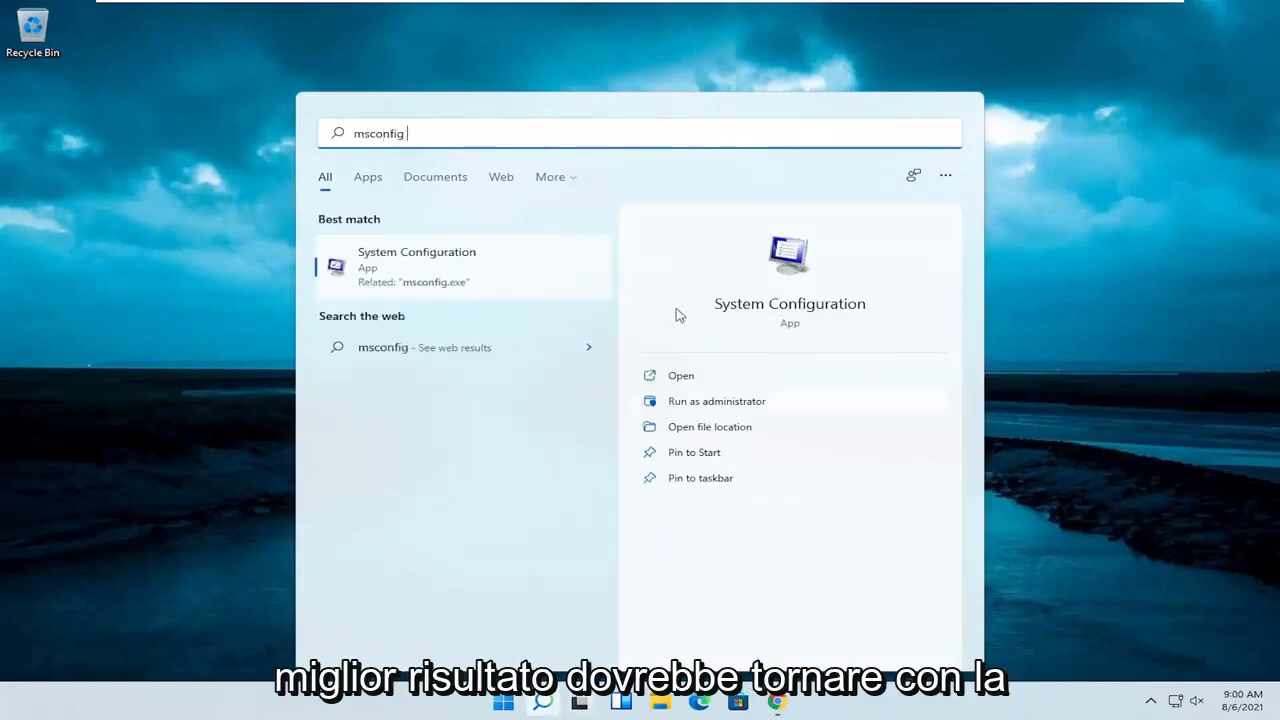
{"action": "mouse_move", "coordinate": [440, 278]}
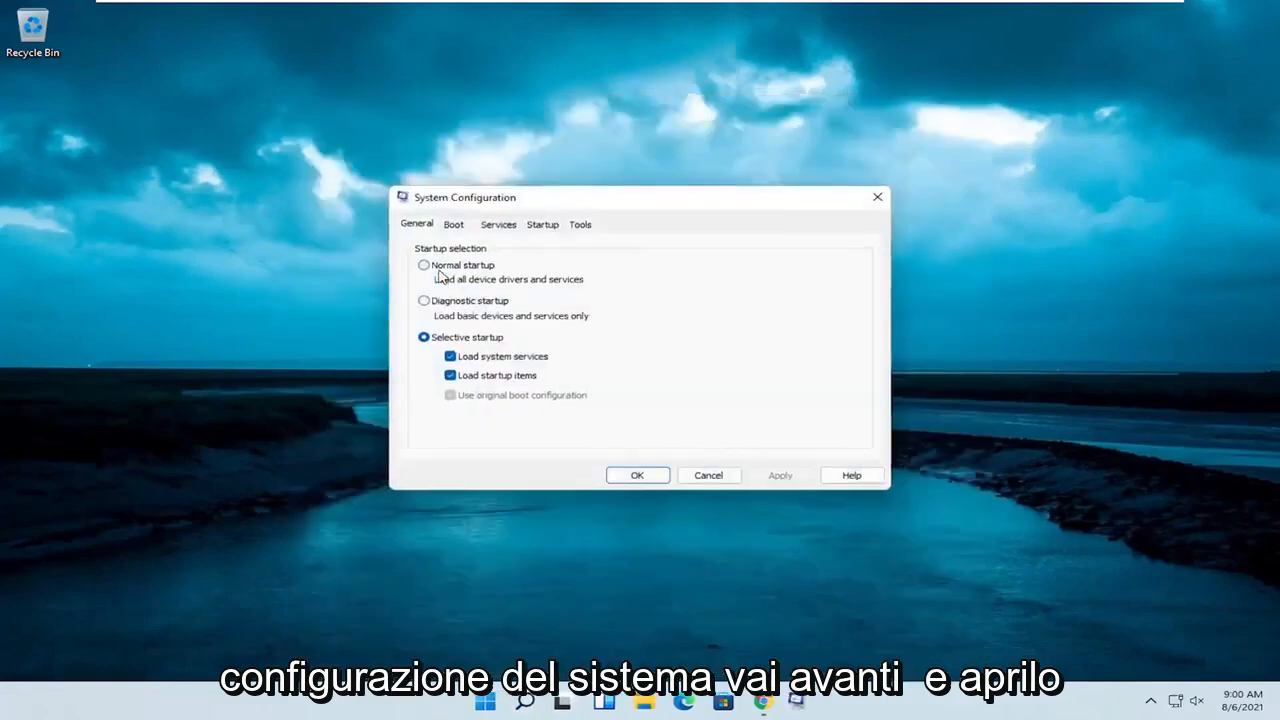
In Boot advanced options, set Number of processors to 2 and enable Maximum memory
{"action": "left_click", "coordinate": [388, 191]}
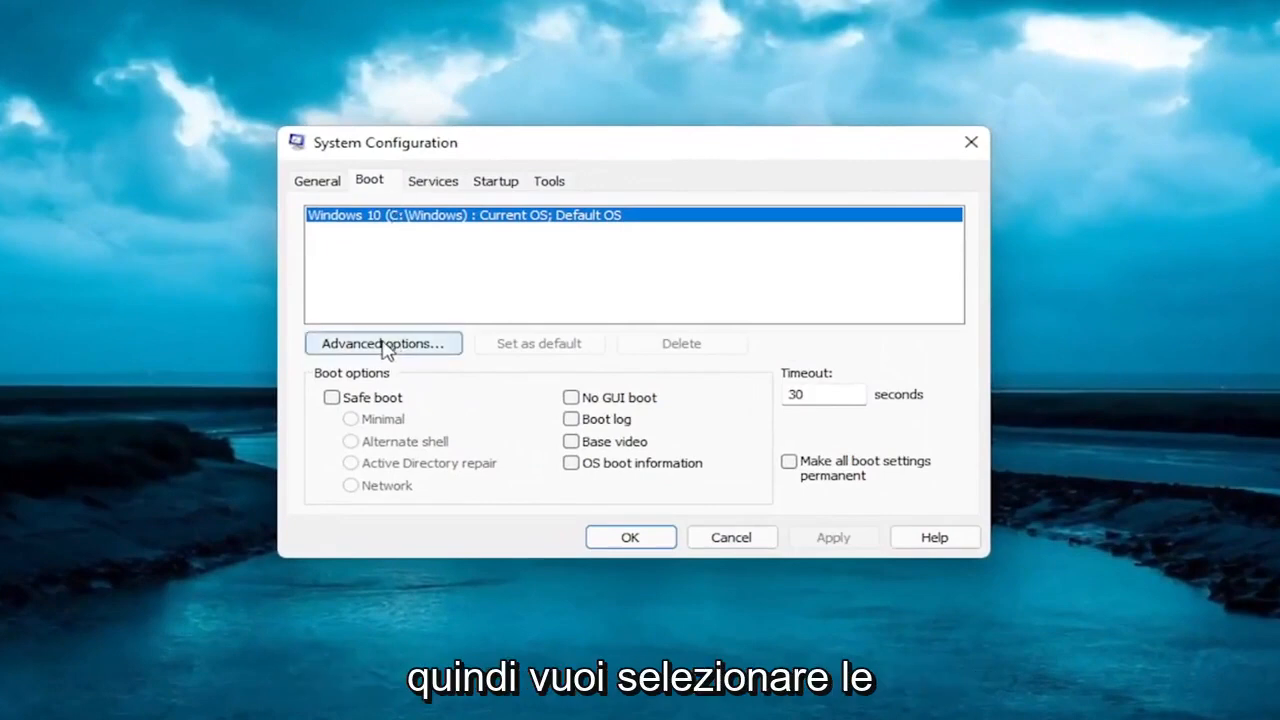
{"action": "left_click", "coordinate": [383, 343]}
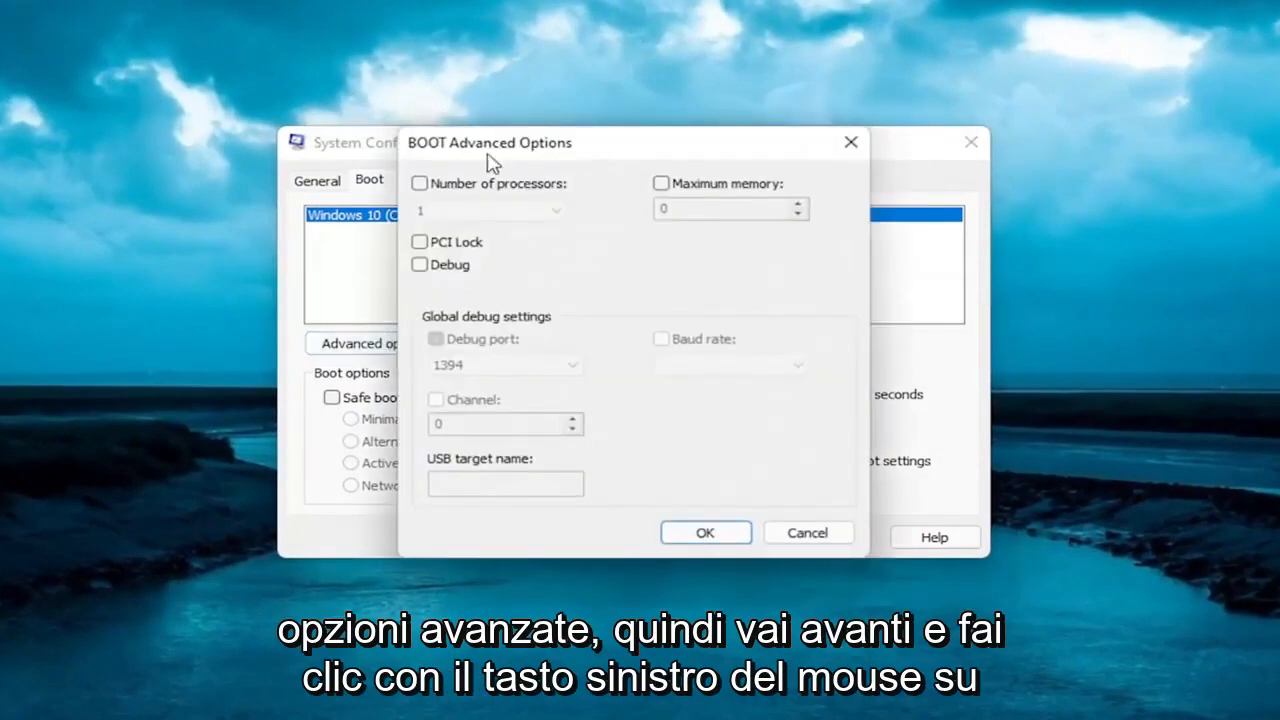
{"action": "left_click", "coordinate": [419, 183]}
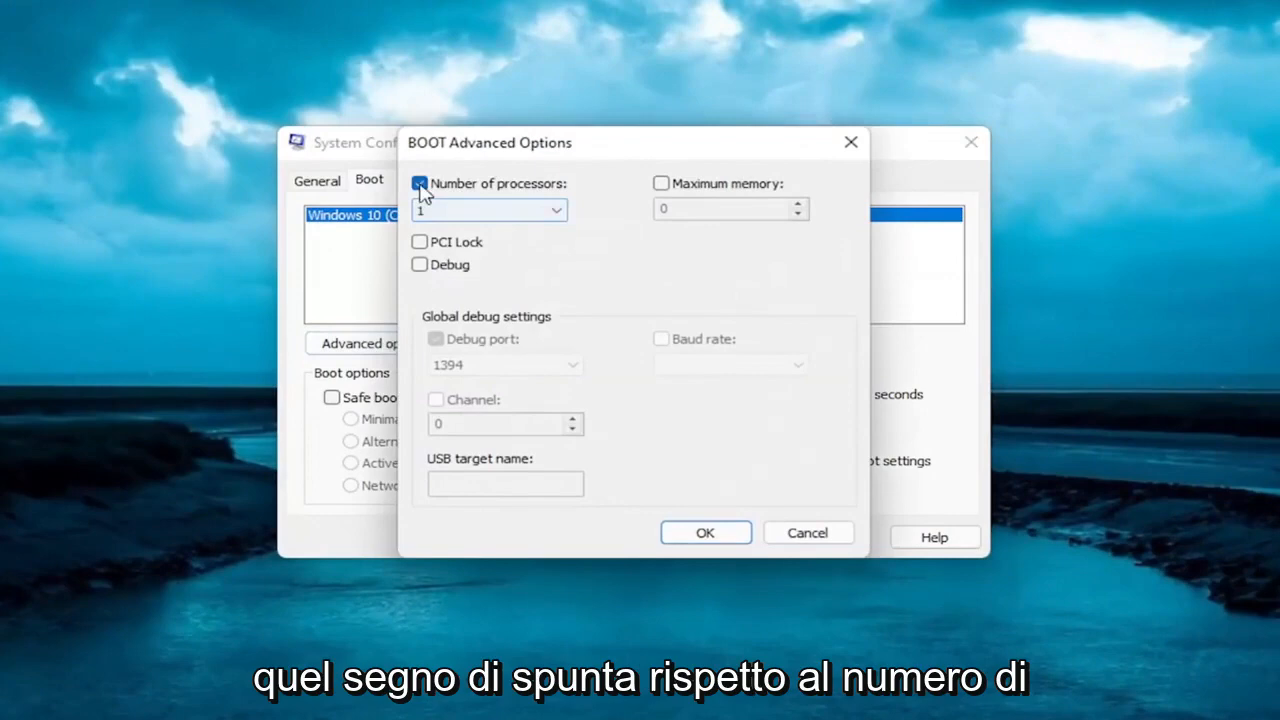
{"action": "left_click", "coordinate": [573, 209]}
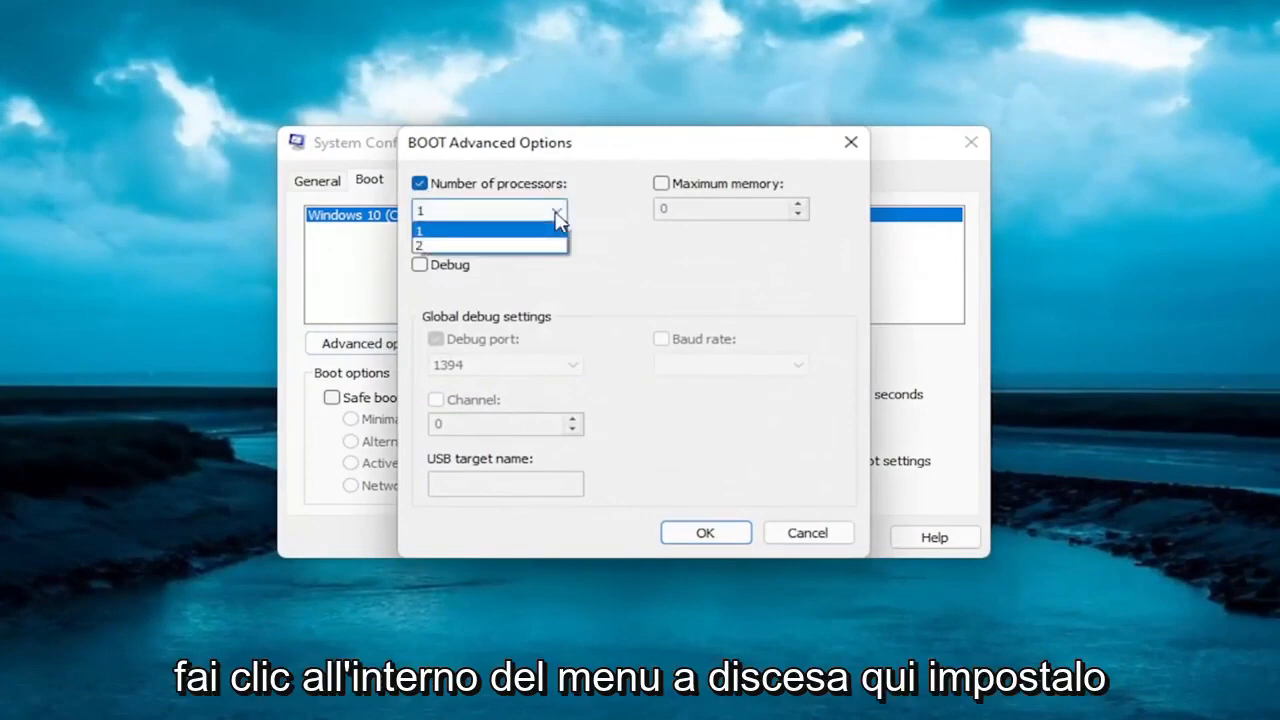
{"action": "left_click", "coordinate": [419, 245]}
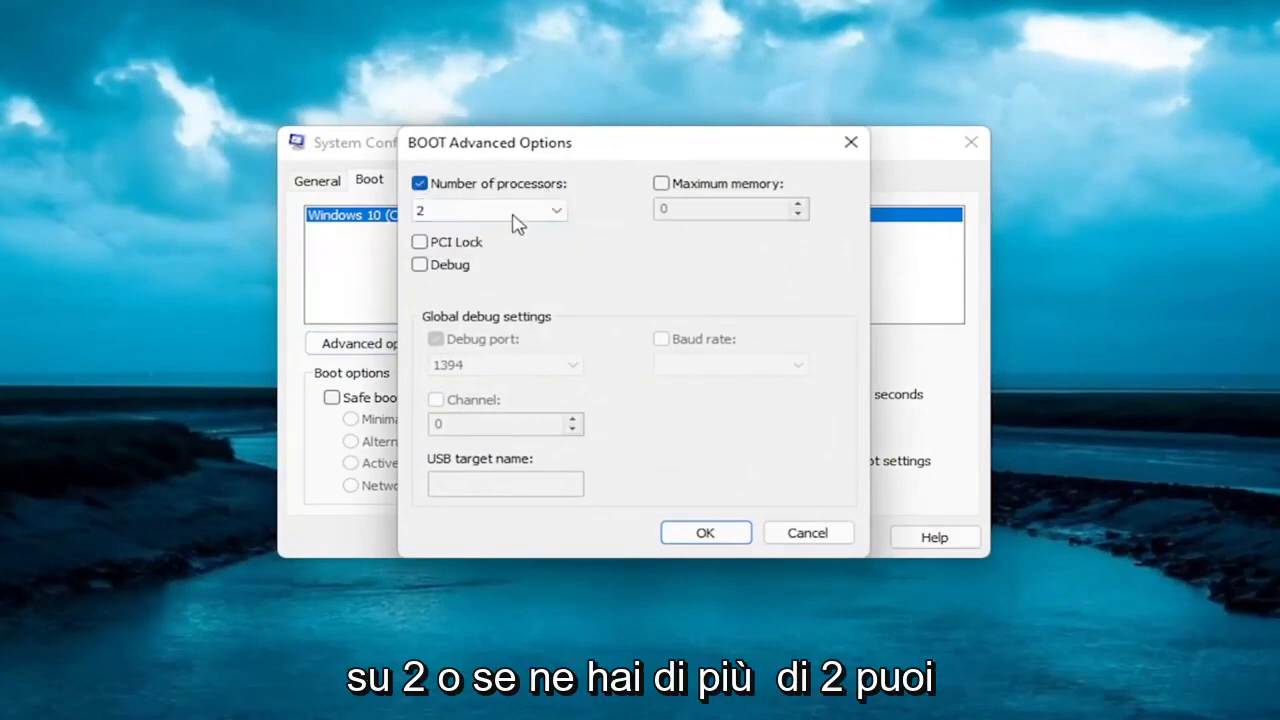
{"action": "mouse_move", "coordinate": [473, 293]}
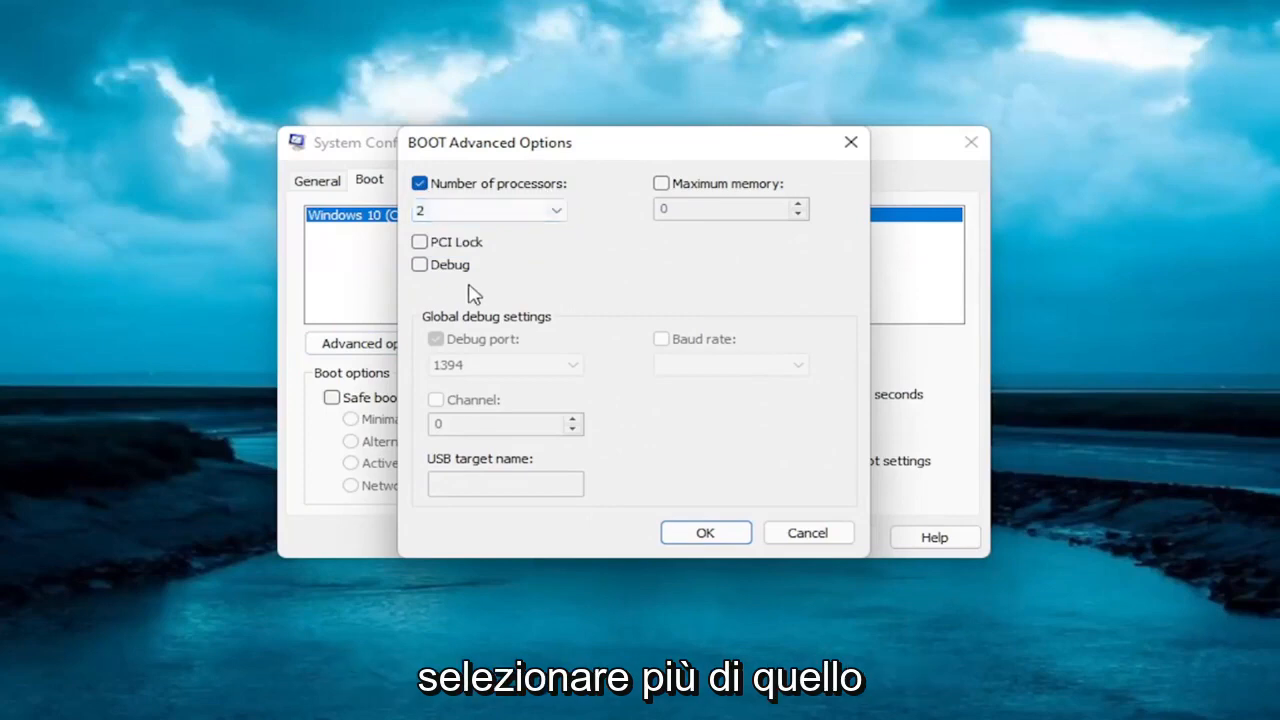
{"action": "left_click", "coordinate": [661, 183]}
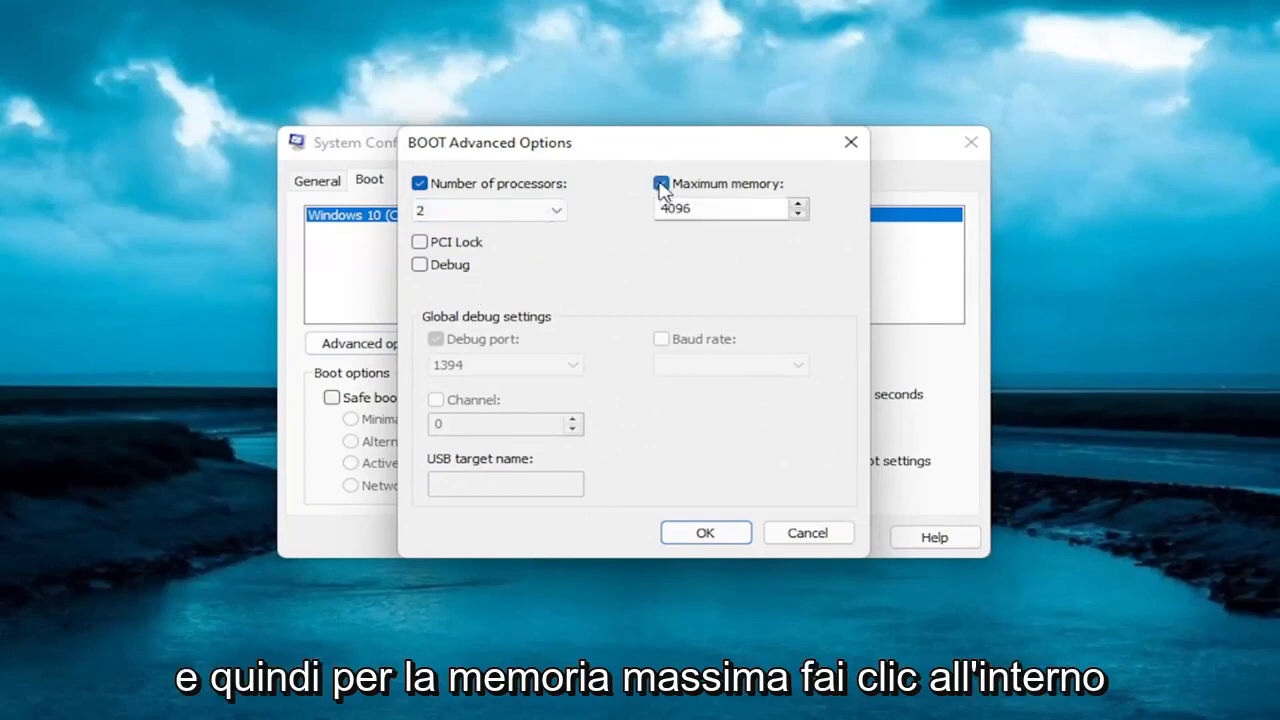
{"action": "left_click", "coordinate": [661, 183]}
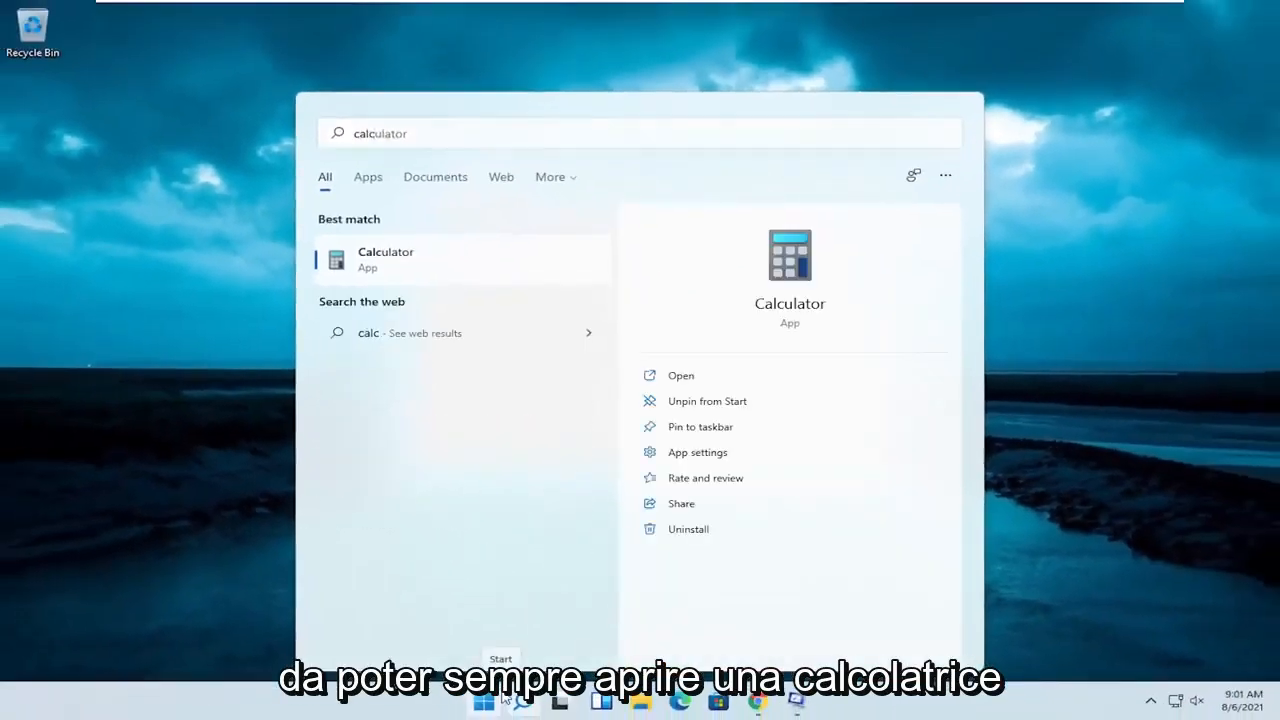
Open Calculator and repeatedly multiply 1024 by 2 to reach 16,384
{"action": "left_click", "coordinate": [681, 375]}
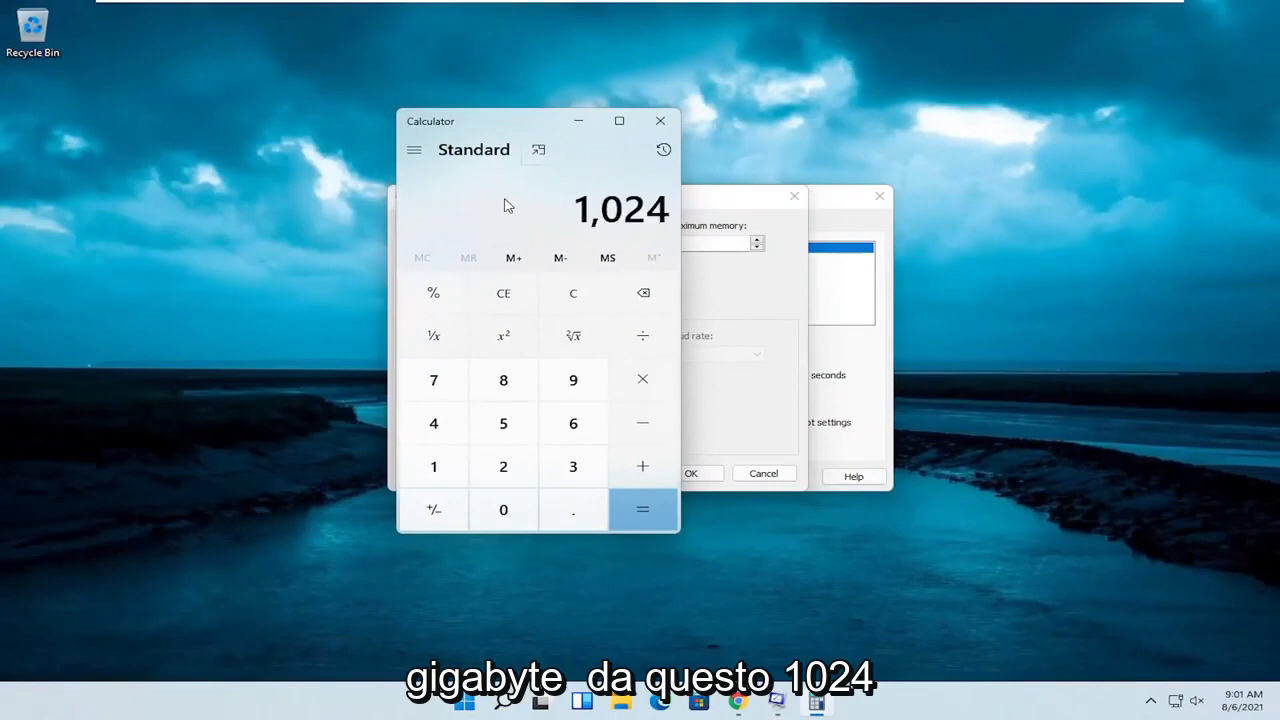
{"action": "left_click", "coordinate": [642, 379]}
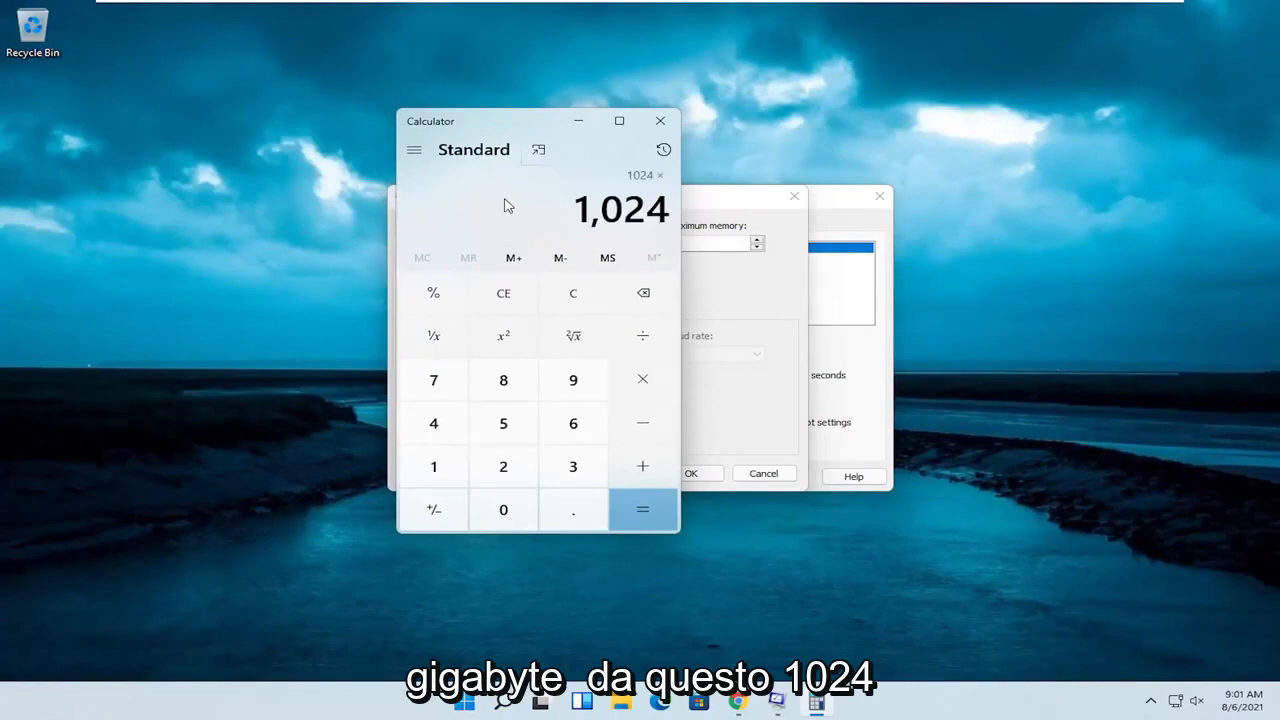
{"action": "left_click", "coordinate": [642, 509]}
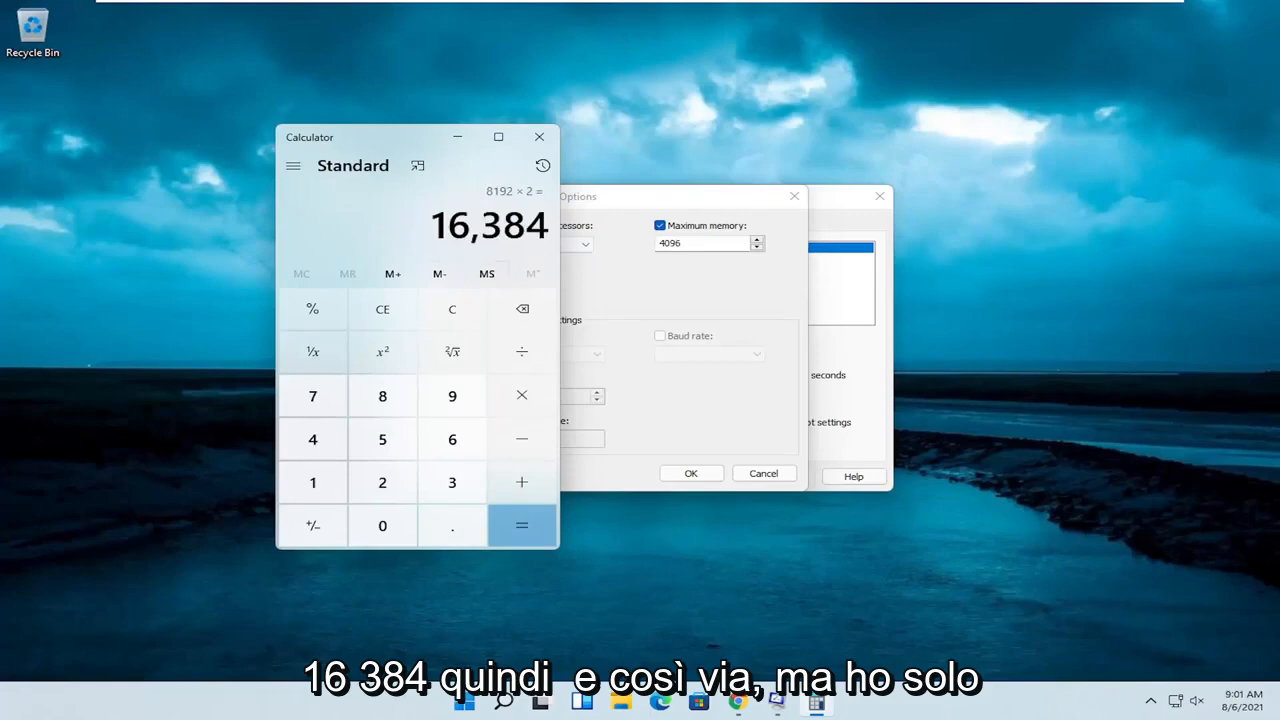
{"action": "left_click", "coordinate": [452, 309]}
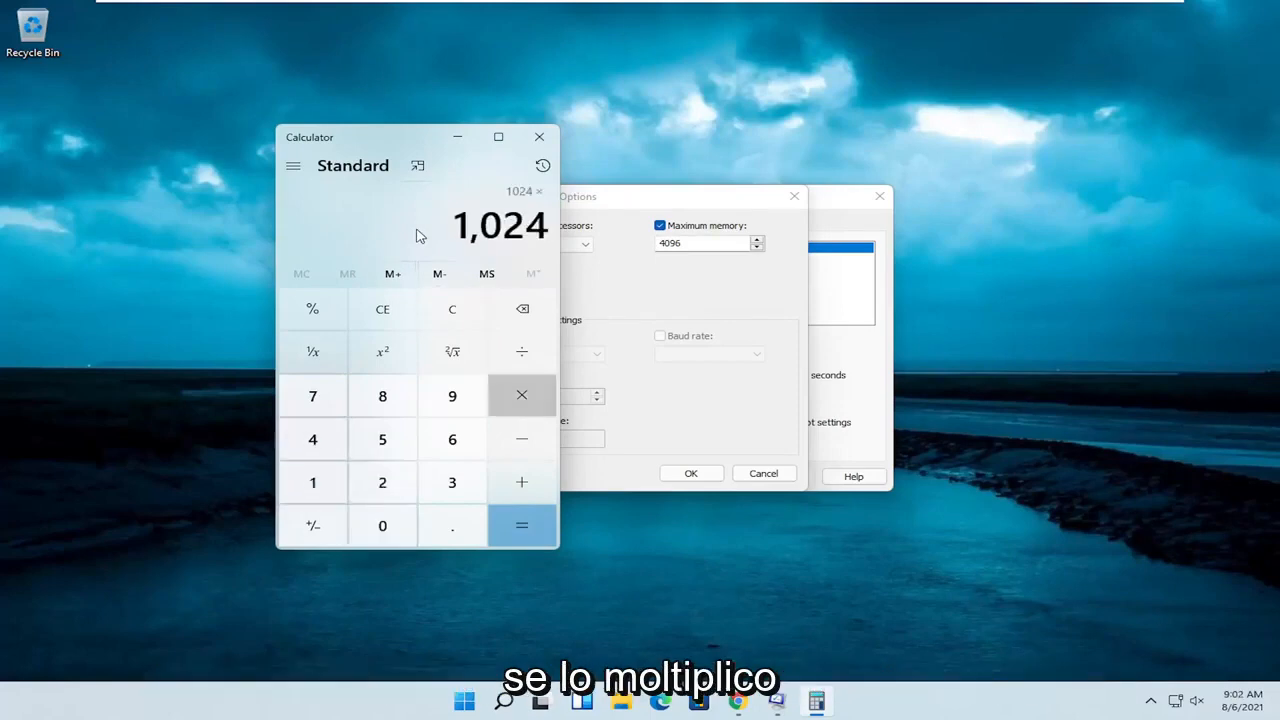
{"action": "left_click", "coordinate": [521, 525]}
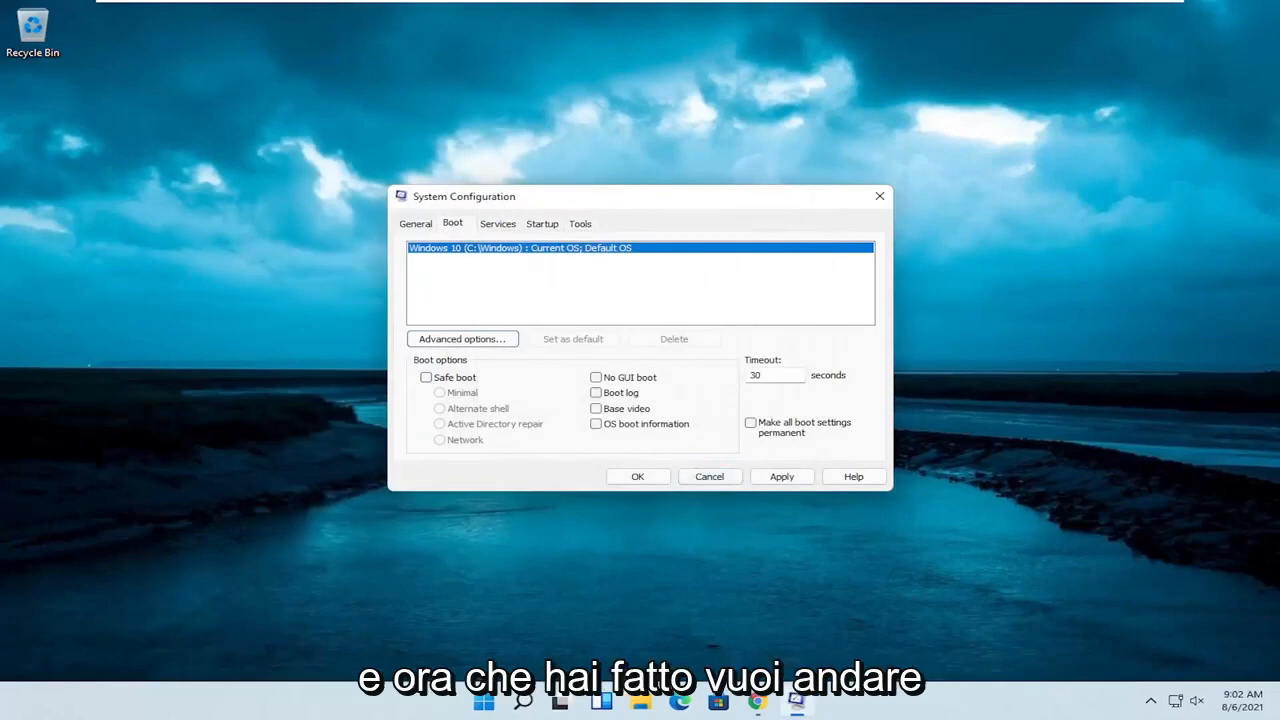
{"action": "mouse_move", "coordinate": [824, 224]}
{"action": "type", "text": "adjus"}
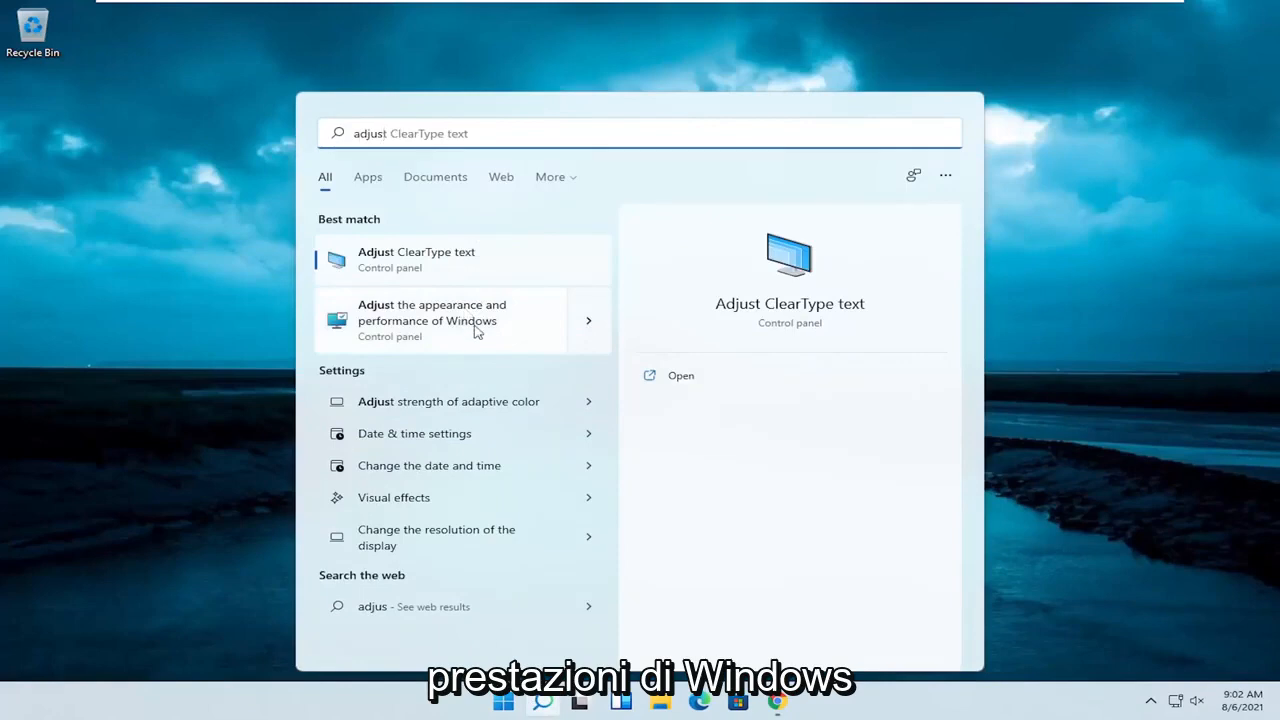
Open 'Adjust the appearance and performance of Windows' from the search results
{"action": "left_click", "coordinate": [432, 320]}
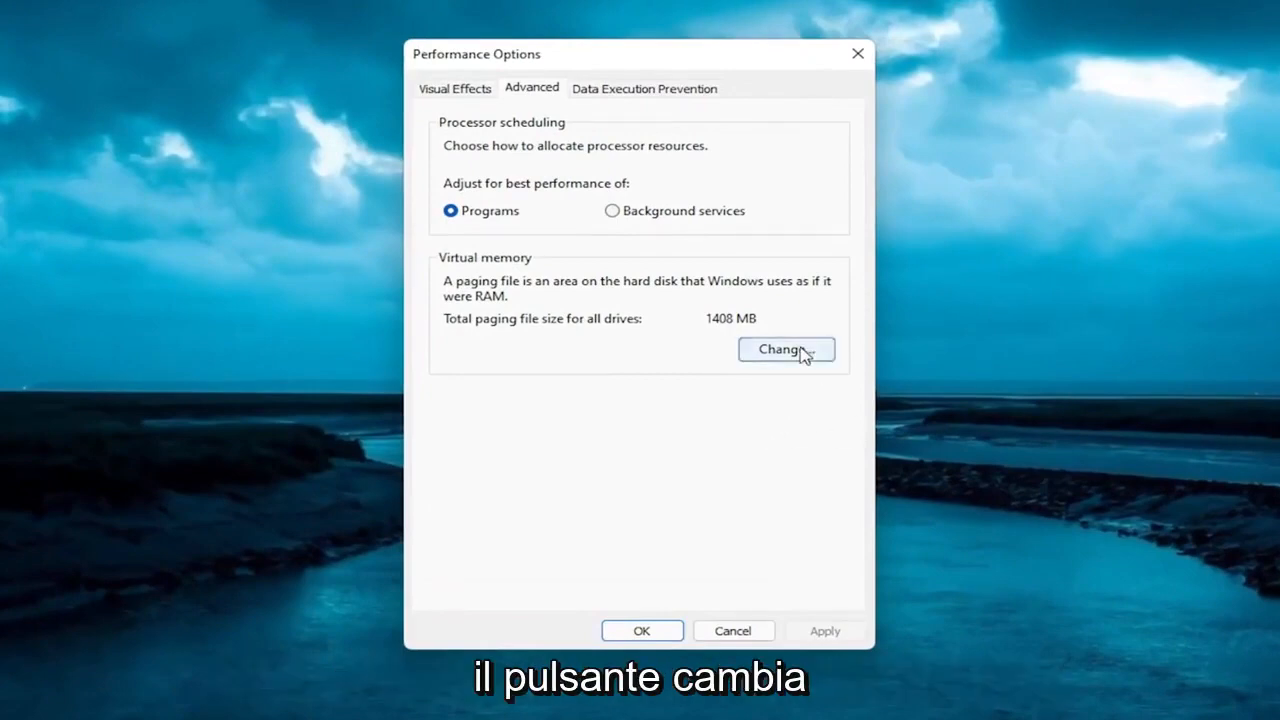
Keep automatic paging file management, accept the restart notice, and close Performance Options
{"action": "left_click", "coordinate": [786, 349]}
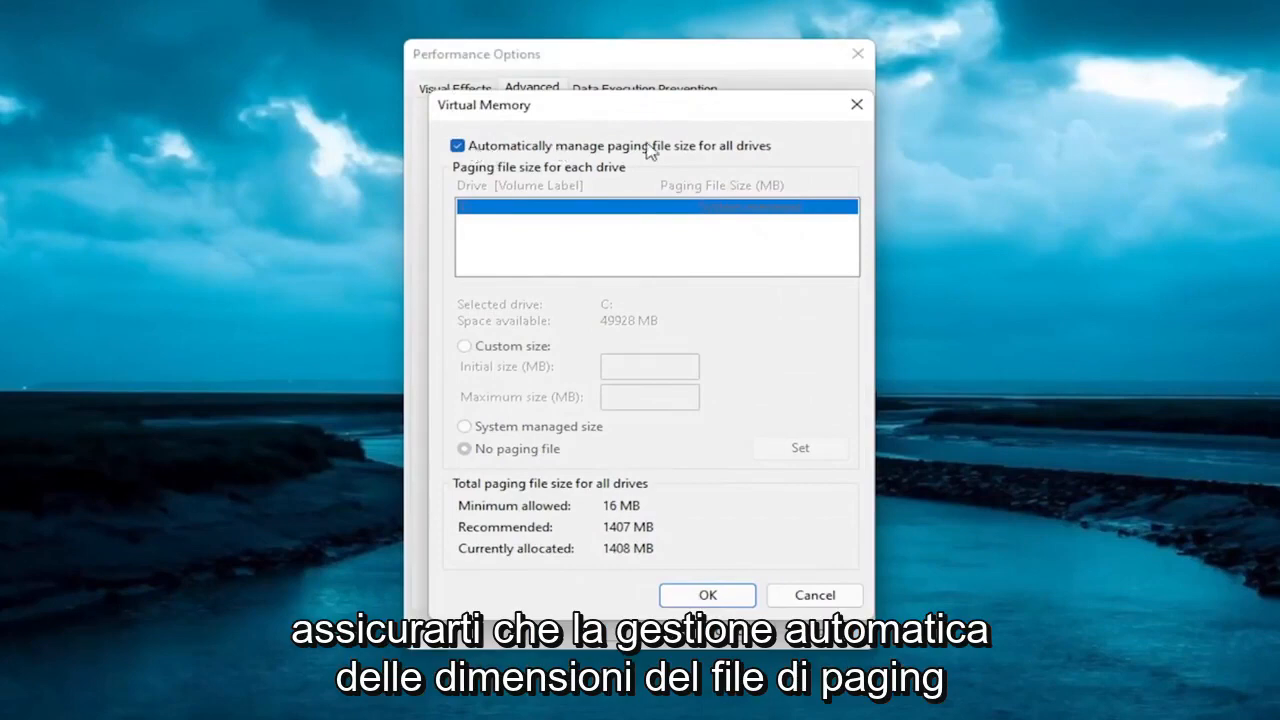
{"action": "mouse_move", "coordinate": [598, 147]}
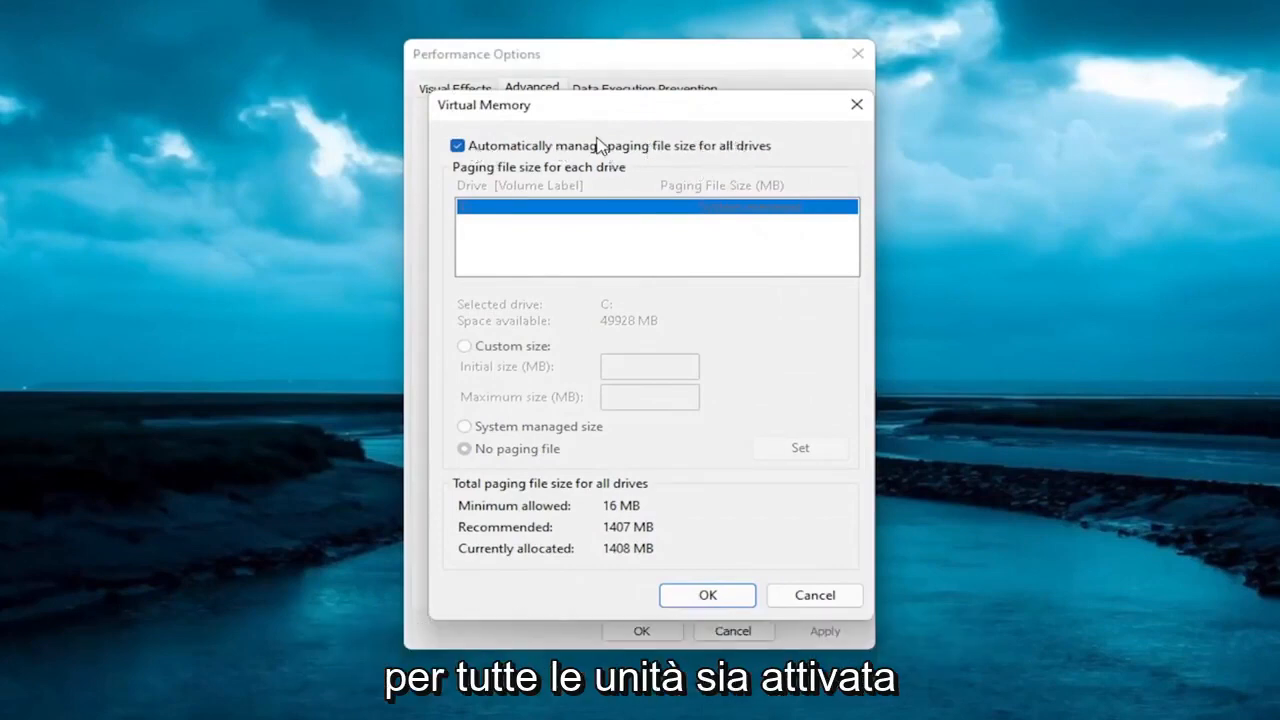
{"action": "mouse_move", "coordinate": [505, 415]}
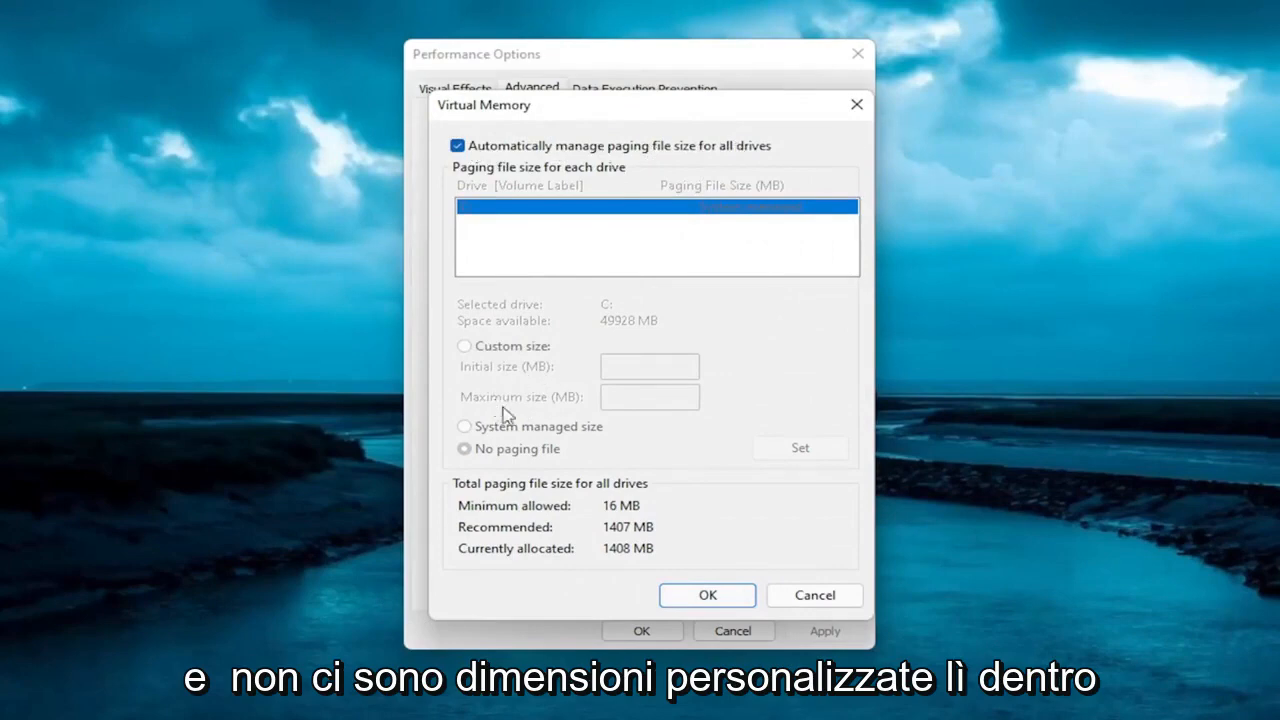
{"action": "mouse_move", "coordinate": [508, 158]}
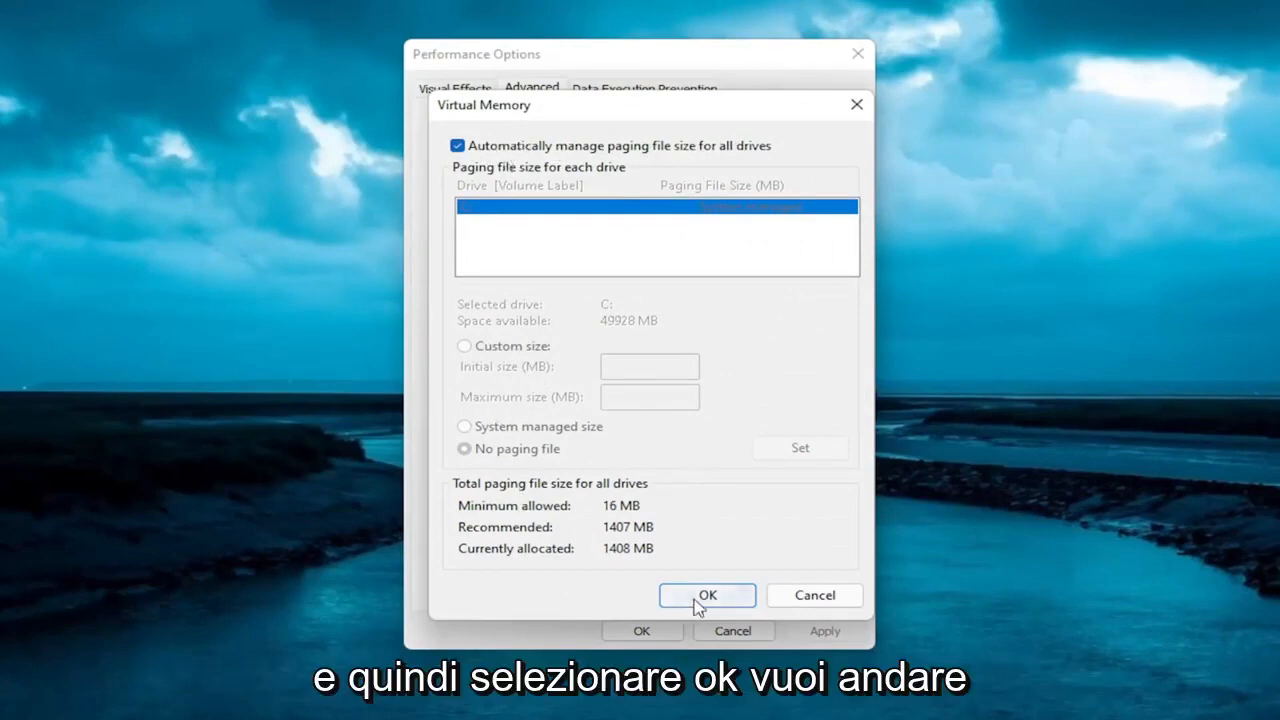
{"action": "left_click", "coordinate": [707, 595]}
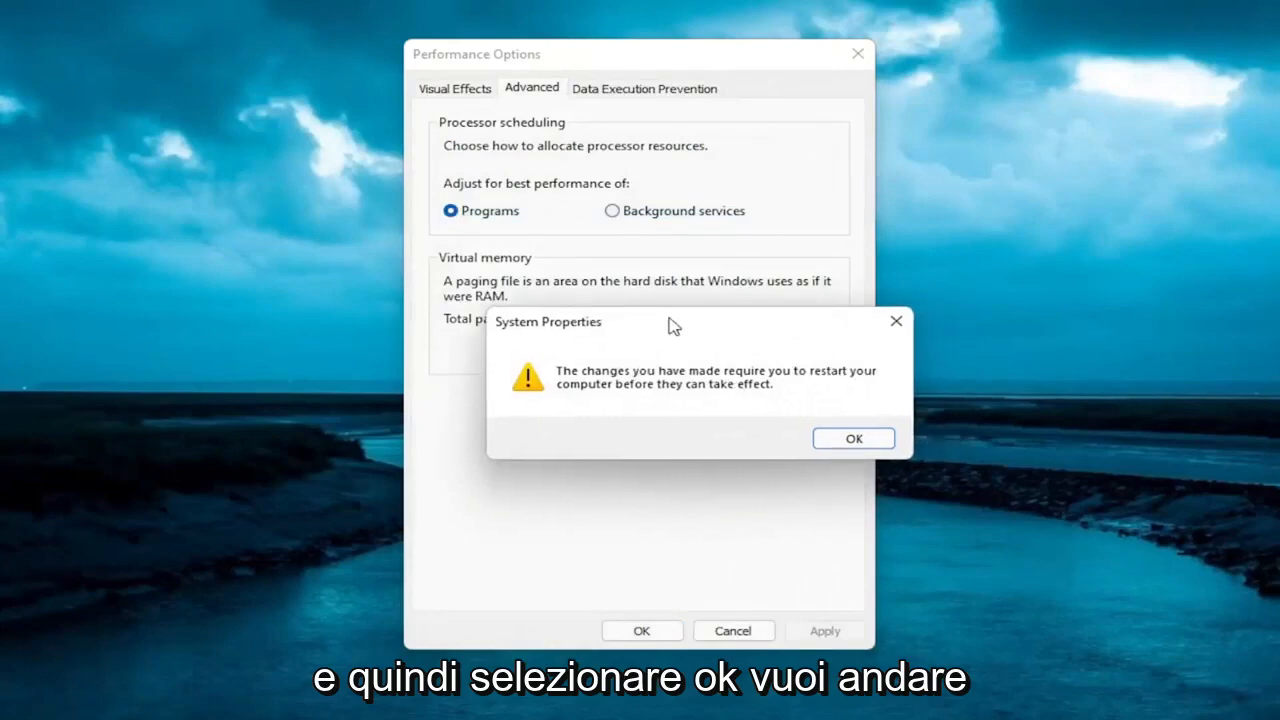
{"action": "left_click", "coordinate": [853, 438]}
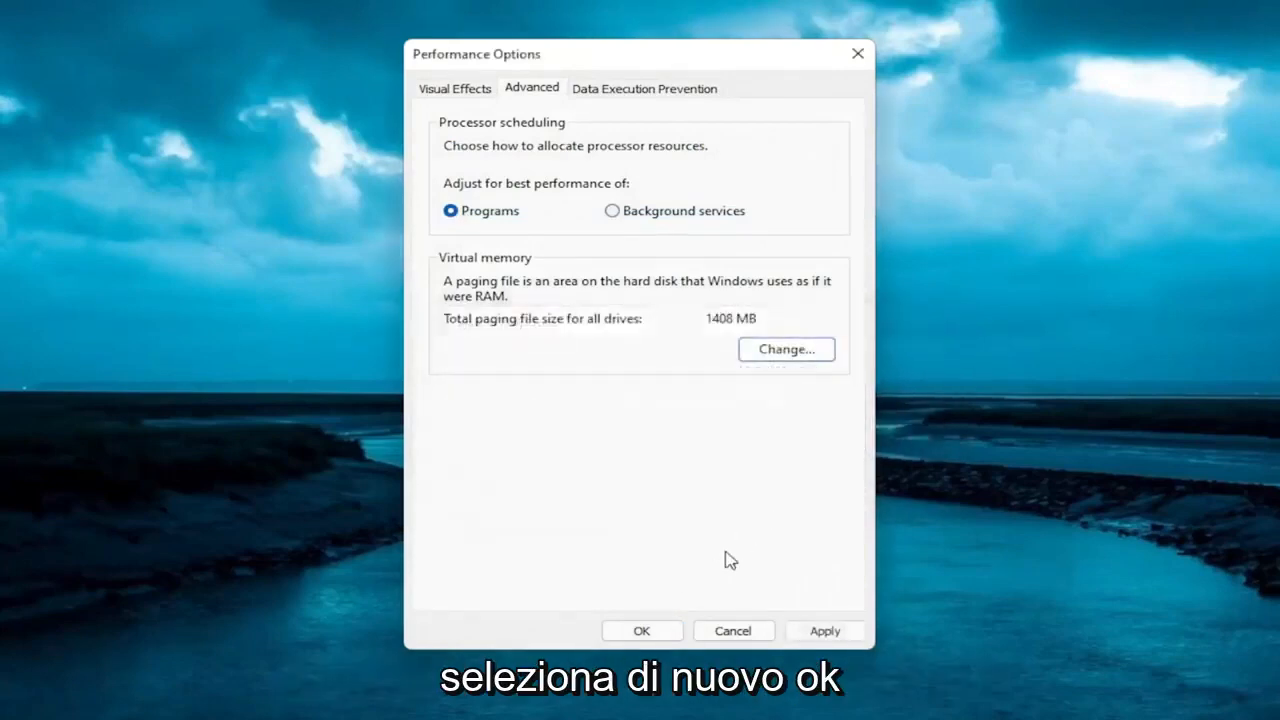
{"action": "left_click", "coordinate": [641, 630]}
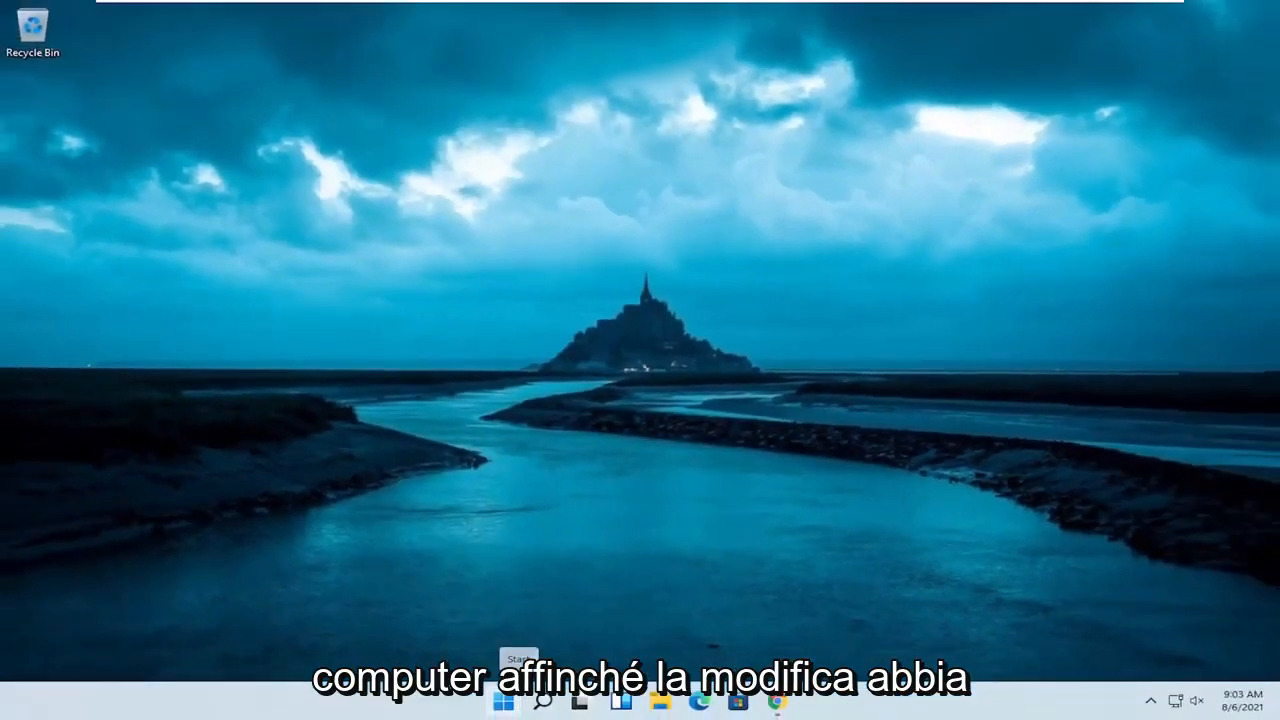